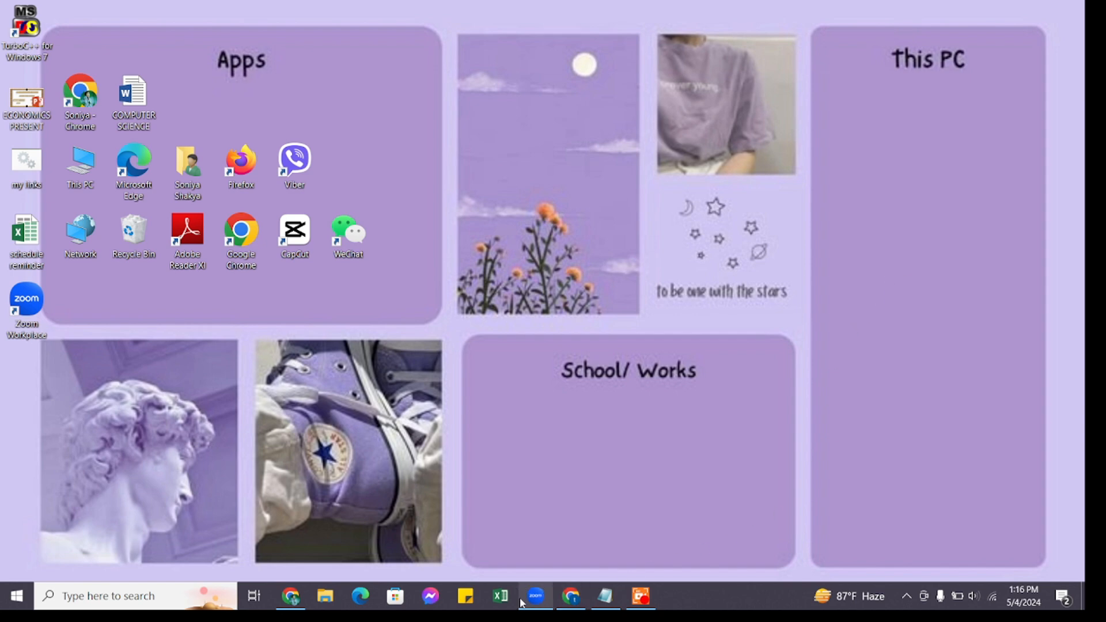
Launch Zoom Workplace from the taskbar to show its Home tab.
click(535, 597)
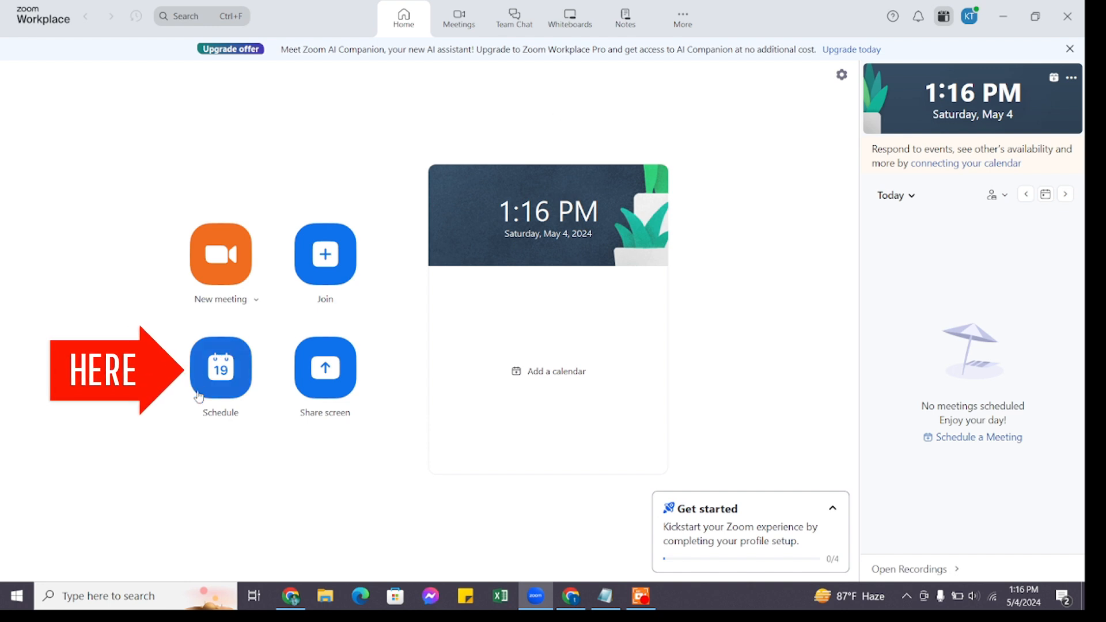
Open the Schedule Meeting form for today 1:30–2:00 PM and enter the title 'demo'.
click(220, 367)
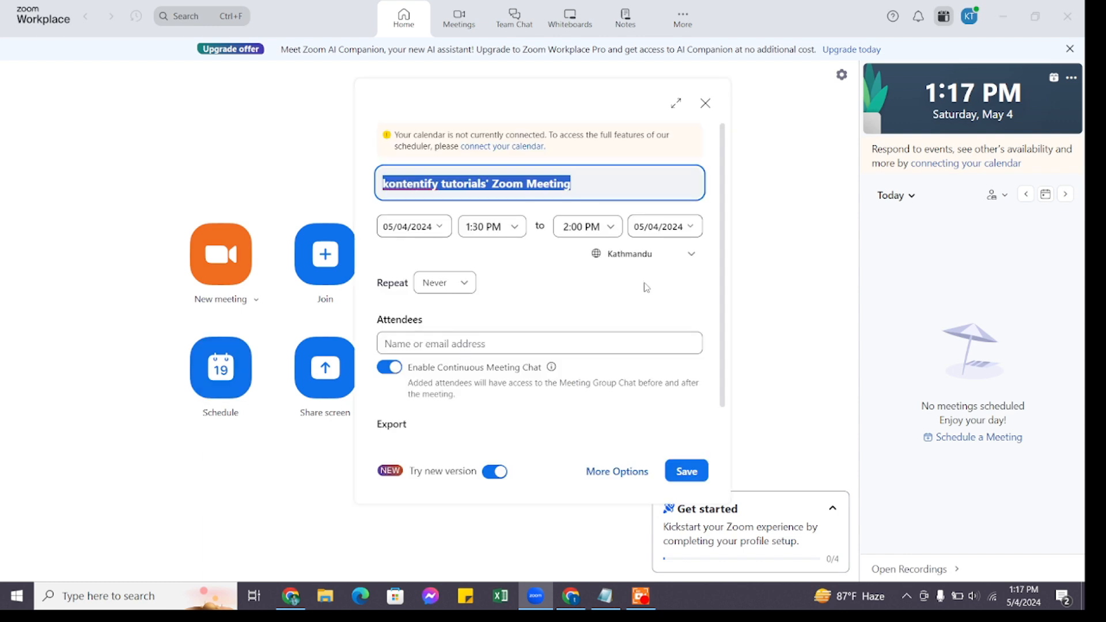
text(demo)
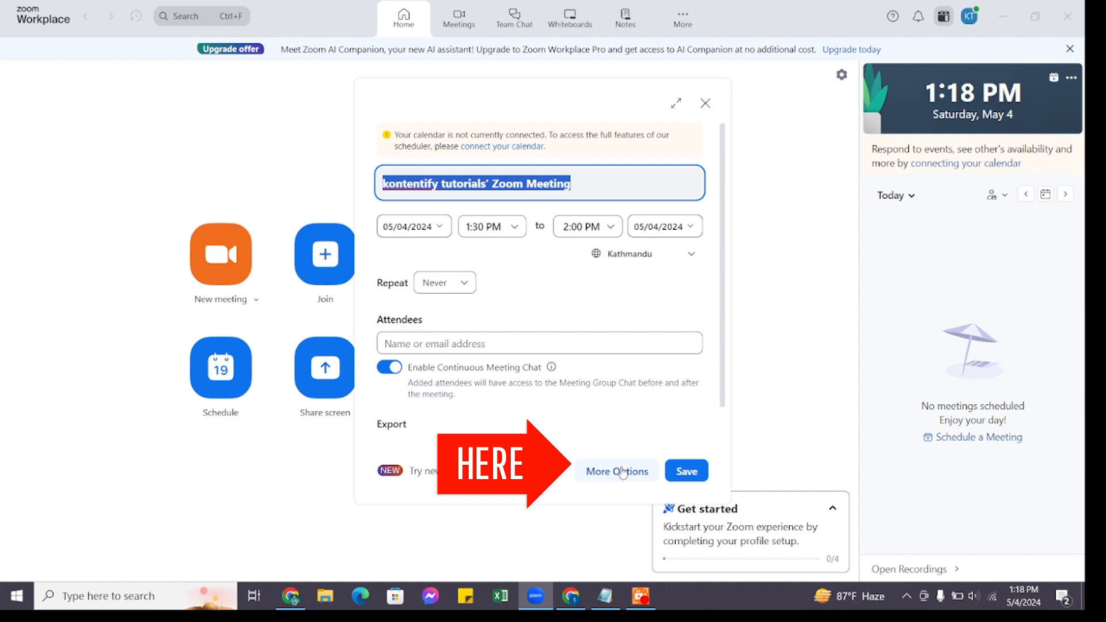
Save the meeting titled 'demo' for 1:30–2:00 PM today and copy its invitation.
click(616, 470)
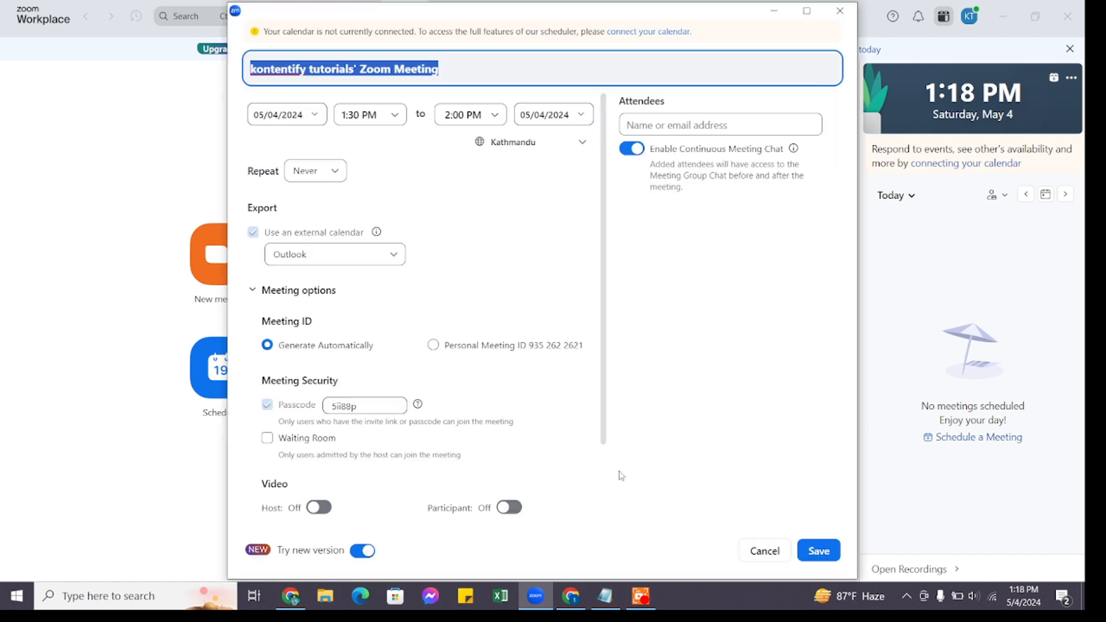
text(demo)
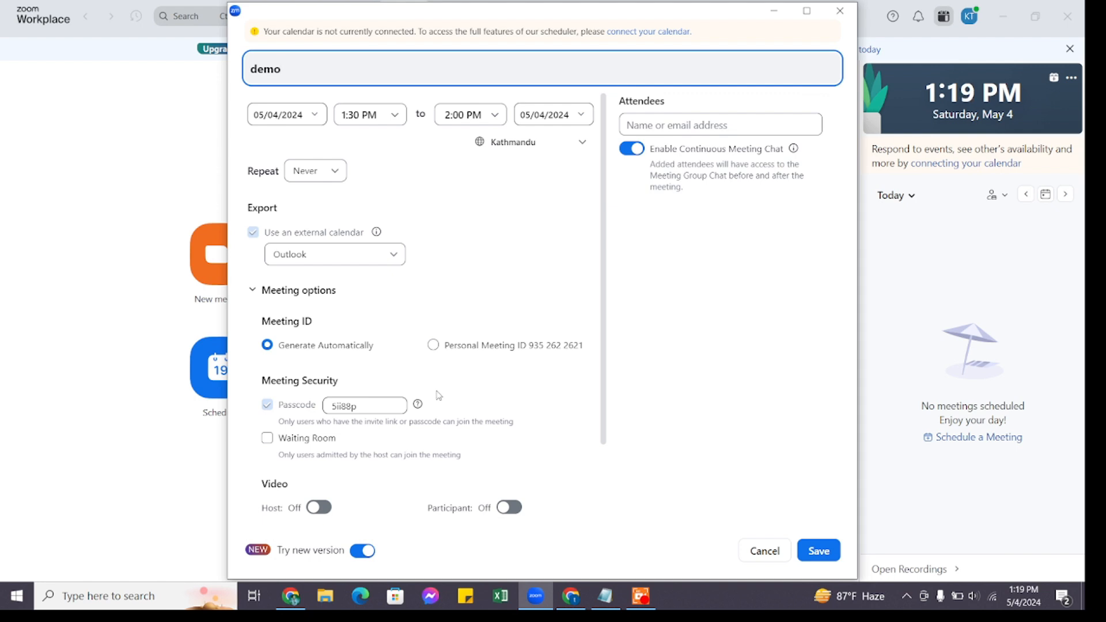
scroll(down, 3)
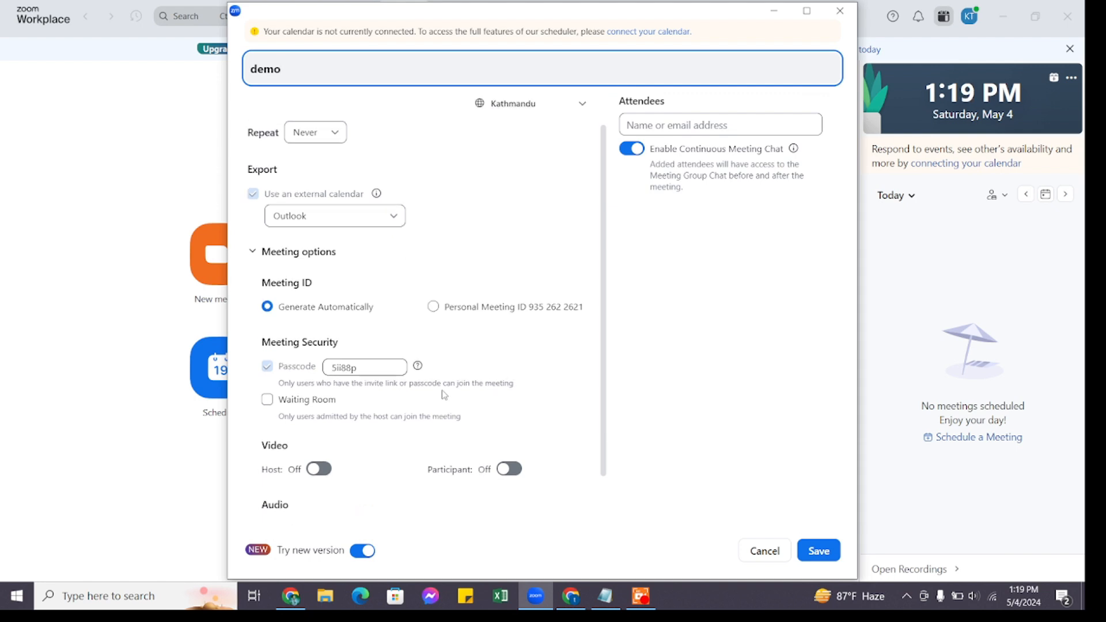
scroll(down, 3)
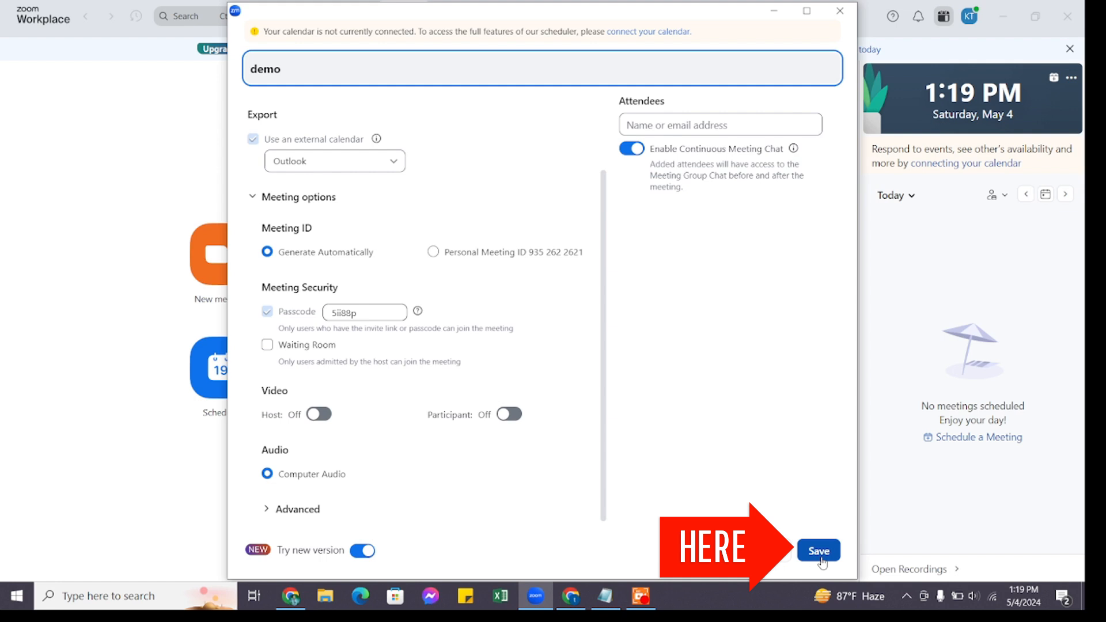
click(818, 551)
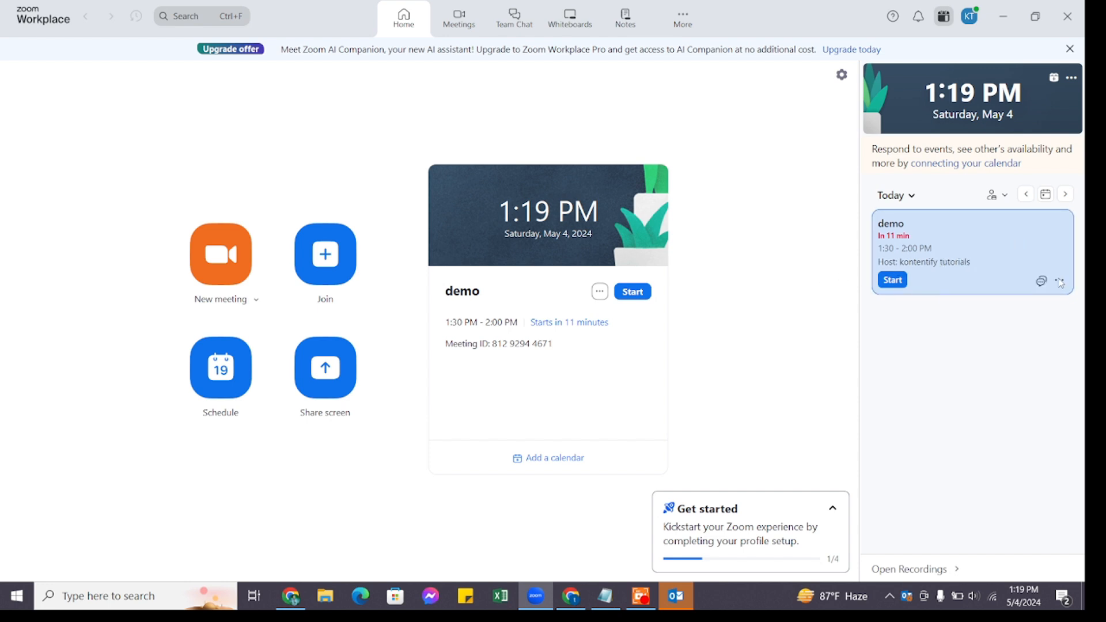
click(1060, 281)
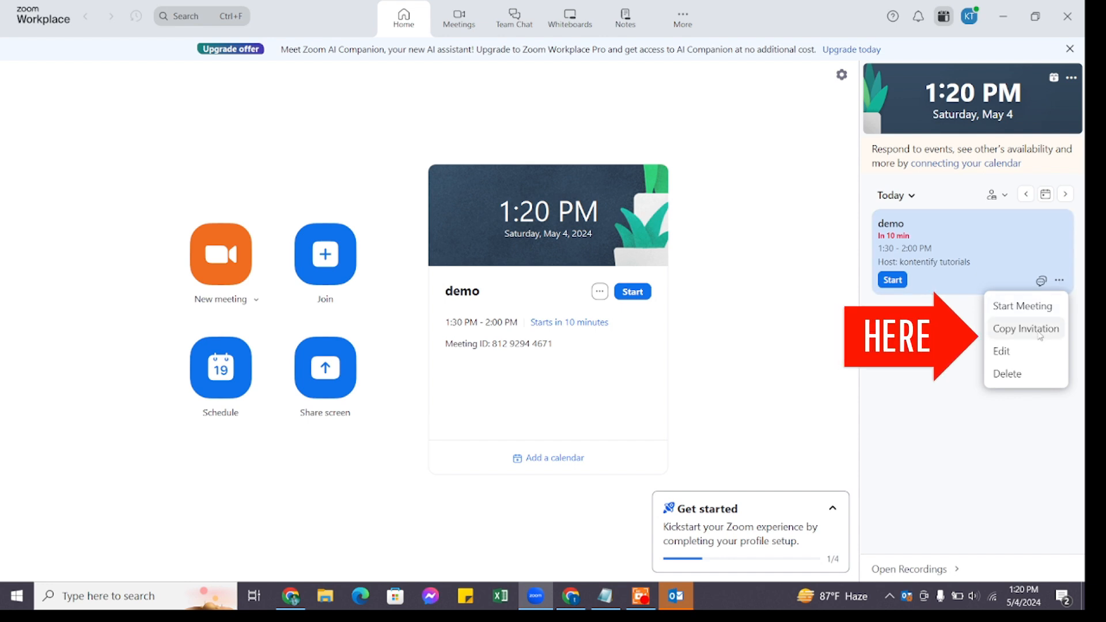
click(1025, 328)
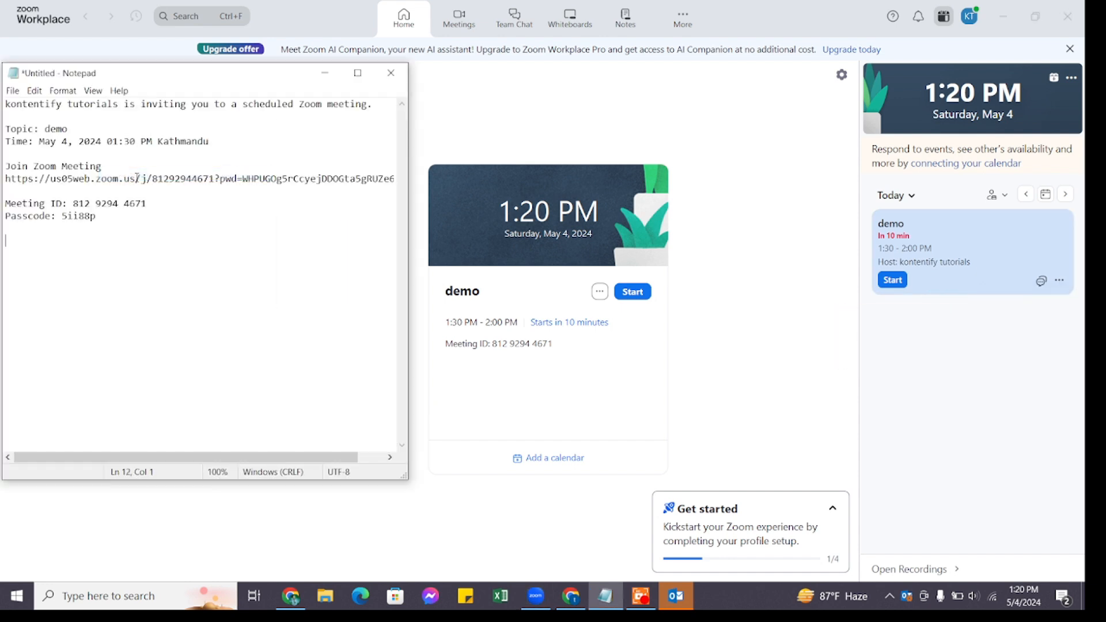